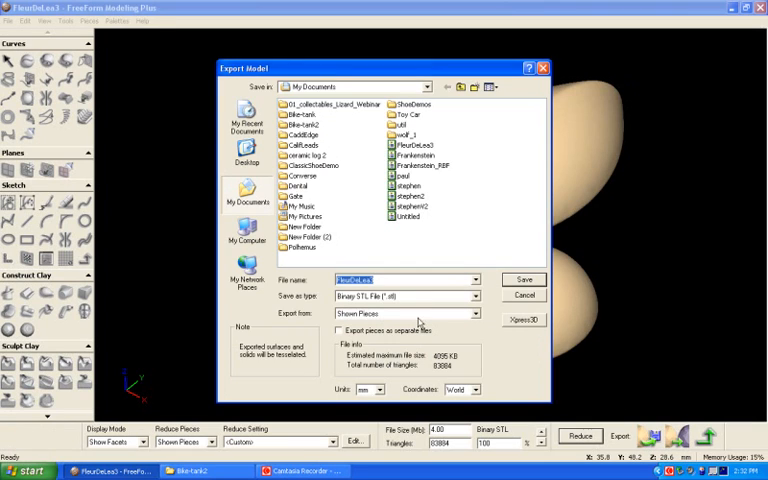
- Export FleurDeLea3 to the Autosurfacer, overwriting the existing export file
click(475, 313)
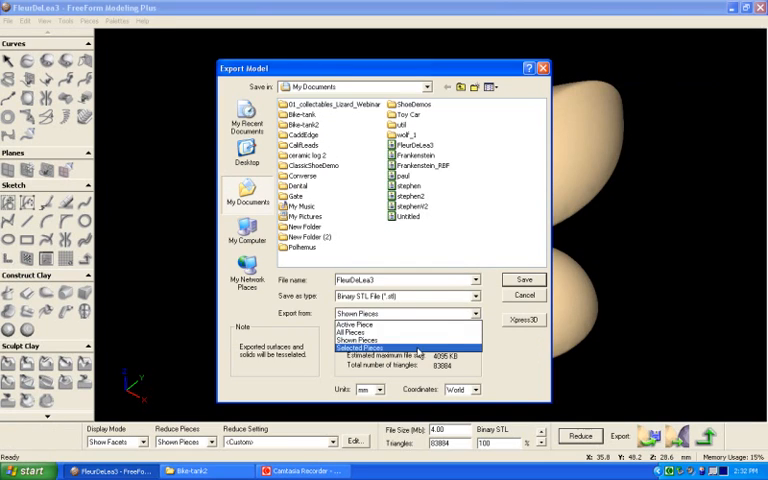
click(474, 296)
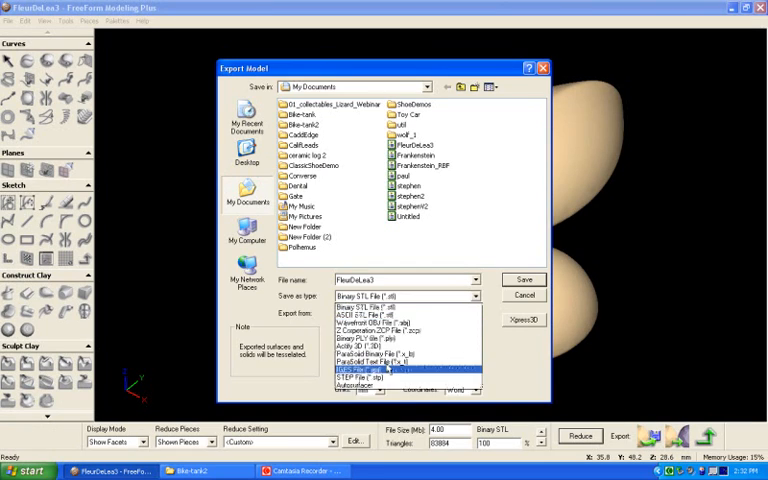
click(380, 375)
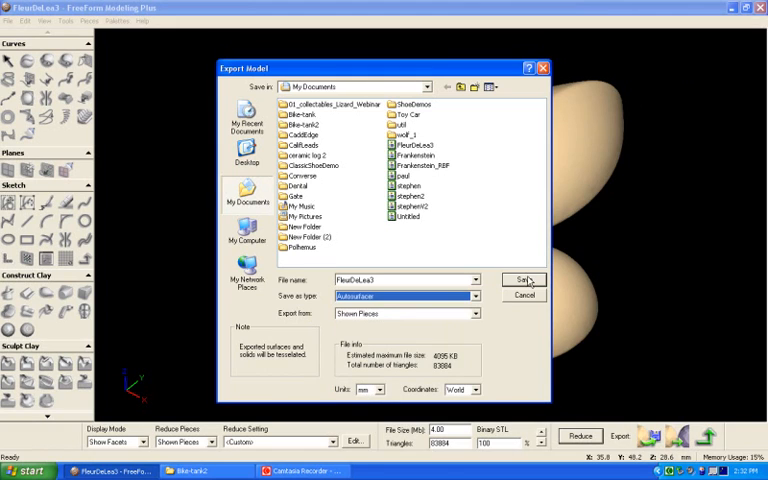
click(524, 279)
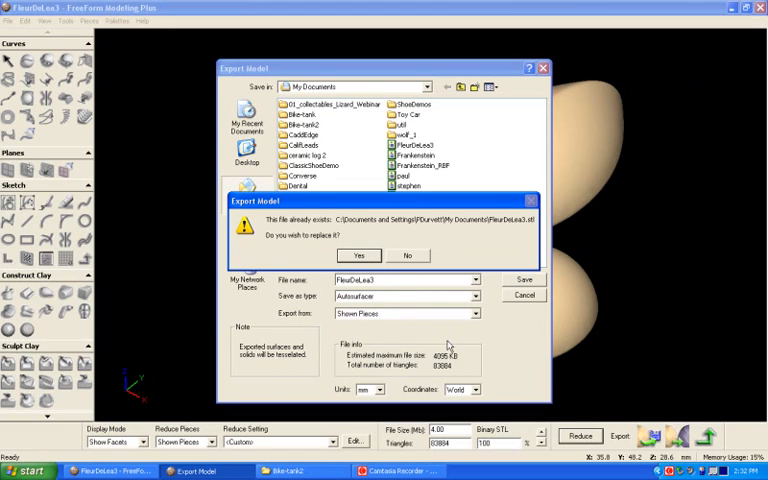
click(359, 255)
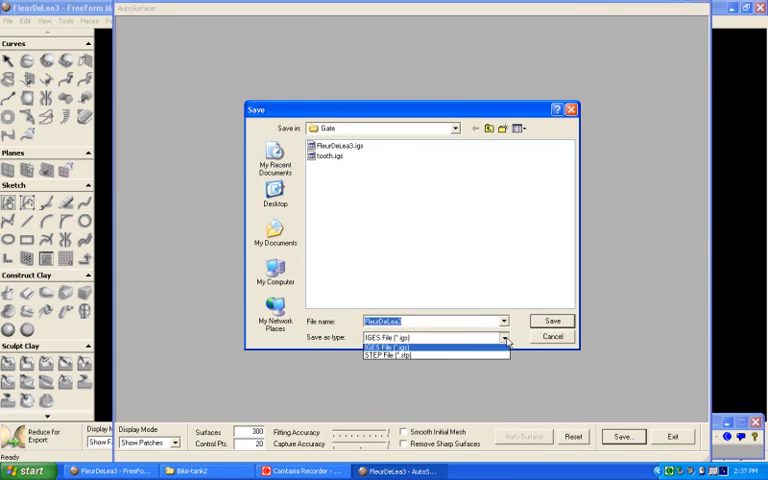
- Save the surfaced model as the STEP file FleurDeLea3.stp in the Gate folder
click(394, 352)
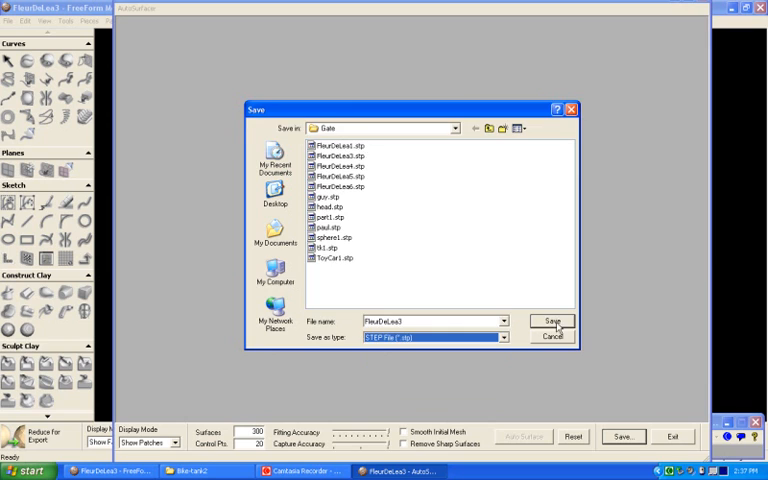
click(552, 321)
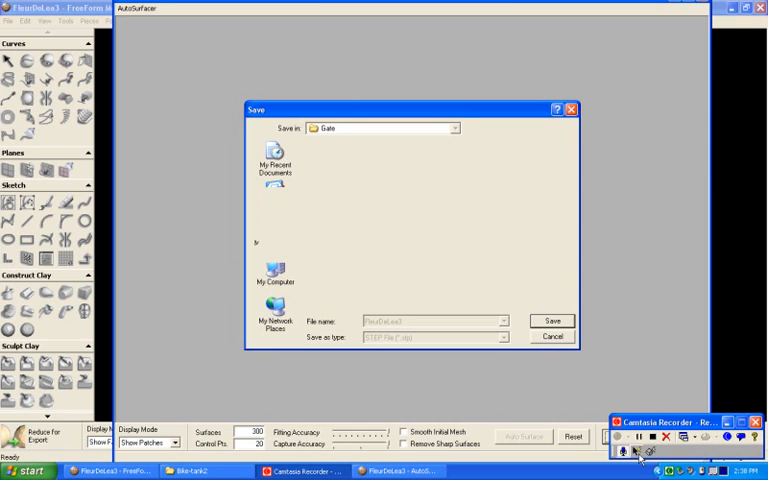
click(551, 321)
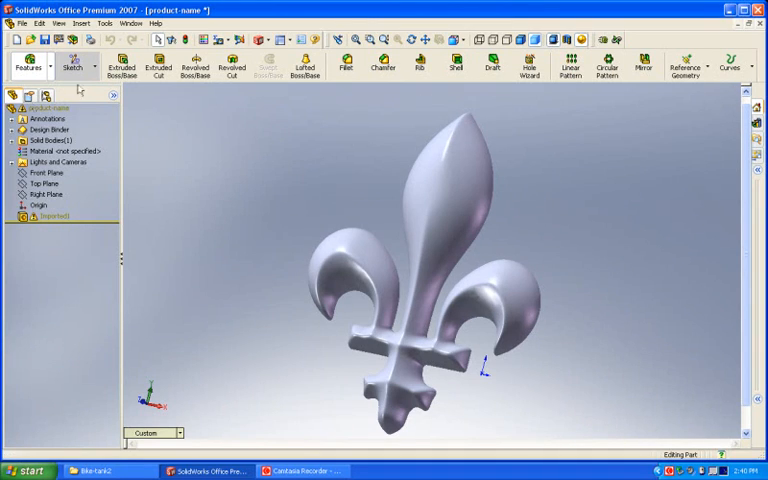
- Create a 2D sketch on the fleur-de-lis model's Front Plane
click(73, 67)
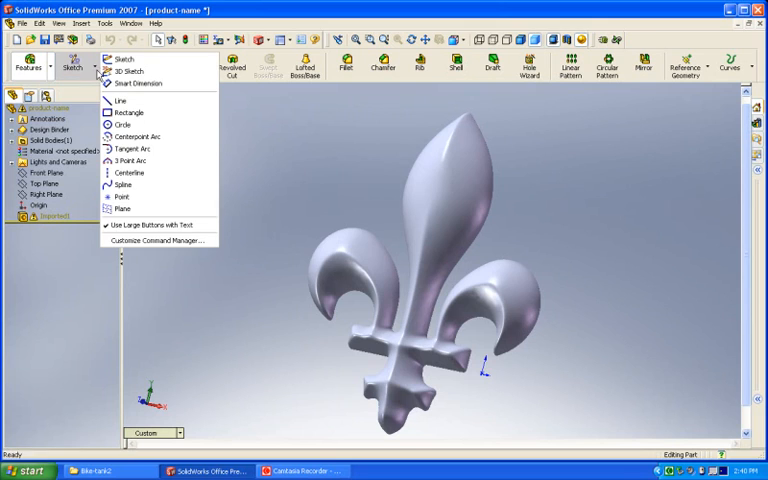
click(116, 58)
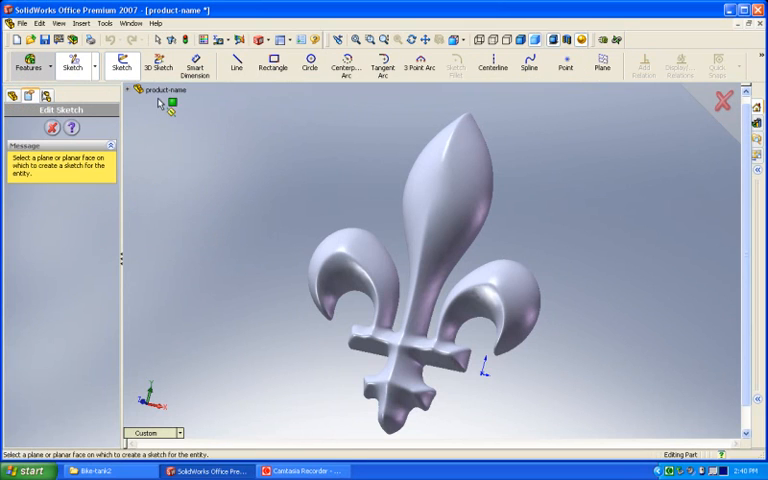
click(137, 90)
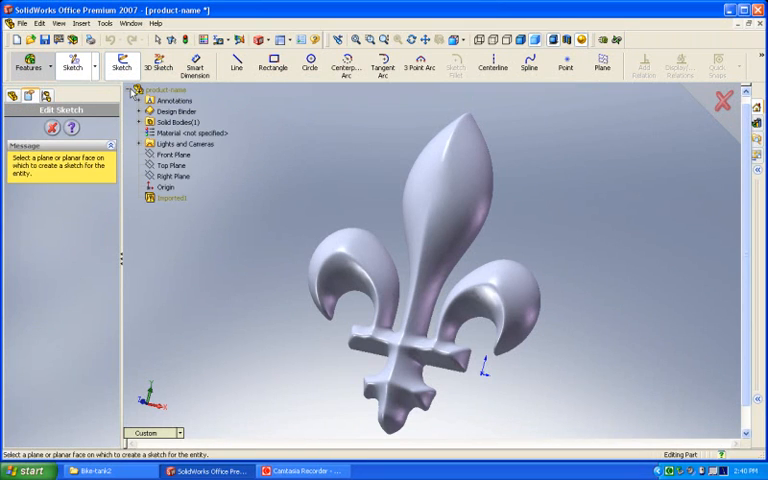
click(310, 62)
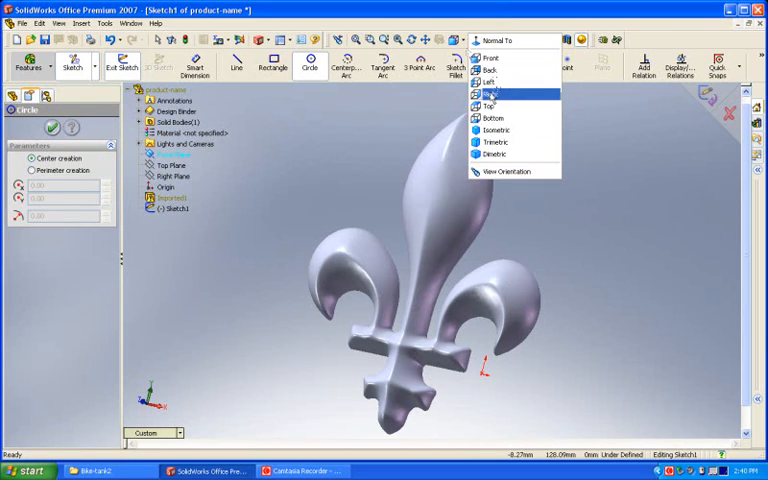
- Switch to the Right view orientation
click(491, 57)
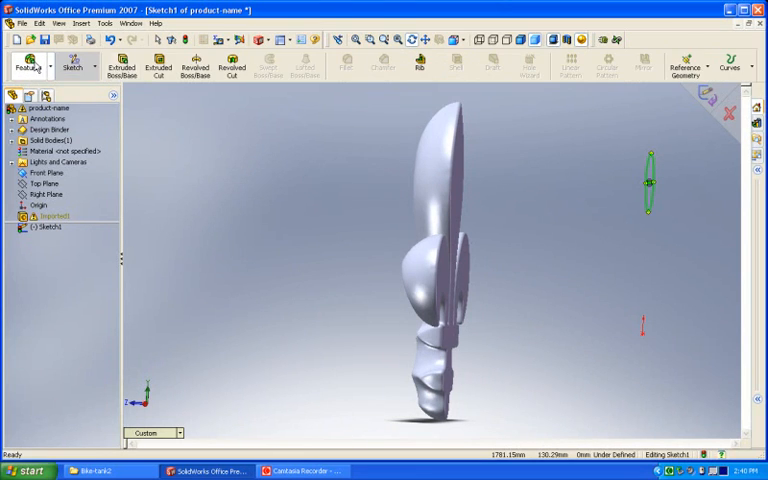
- Extrude-cut the circle through the petal, then zoom in on the crescent cut
click(157, 66)
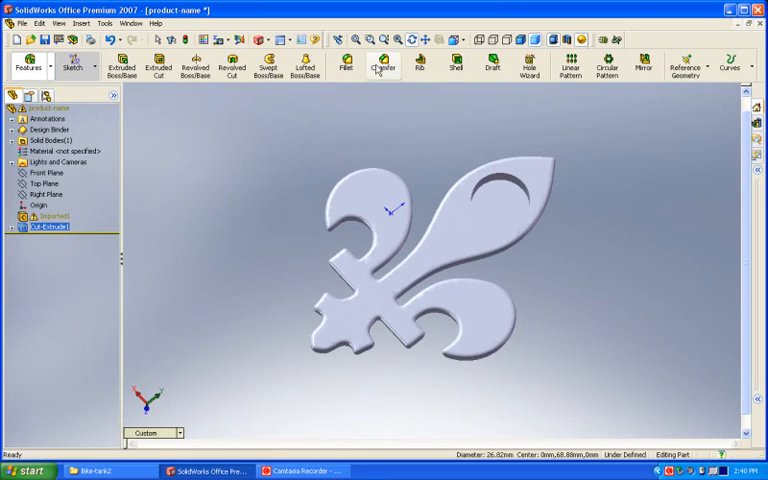
drag(443, 148, 530, 232)
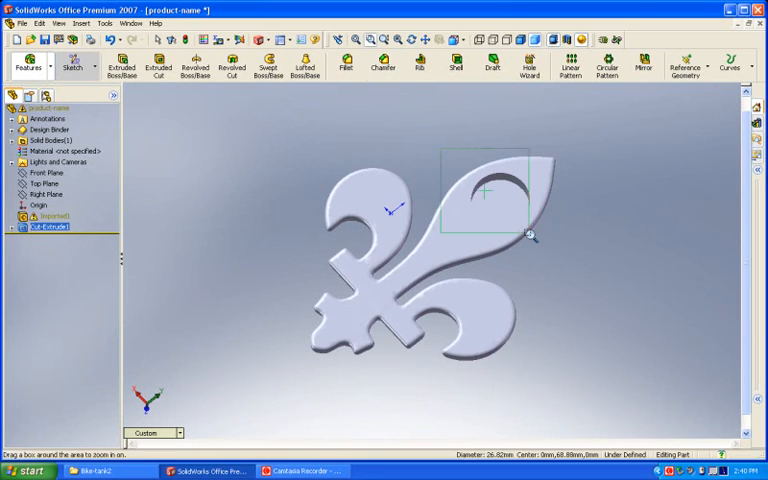
drag(442, 145, 528, 235)
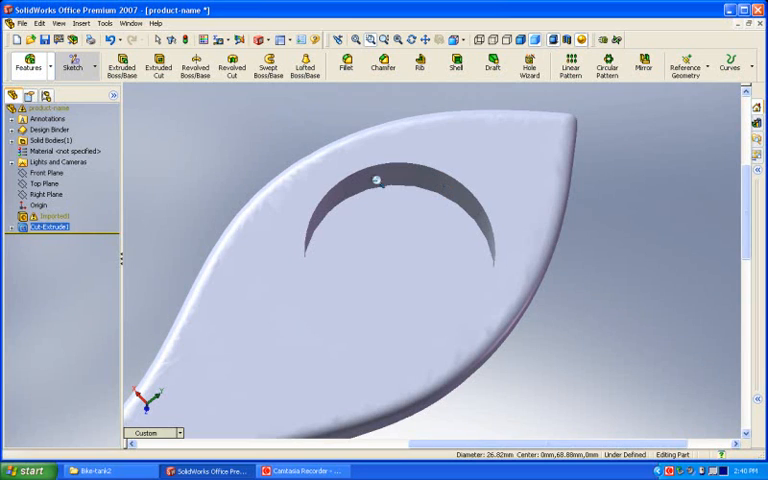